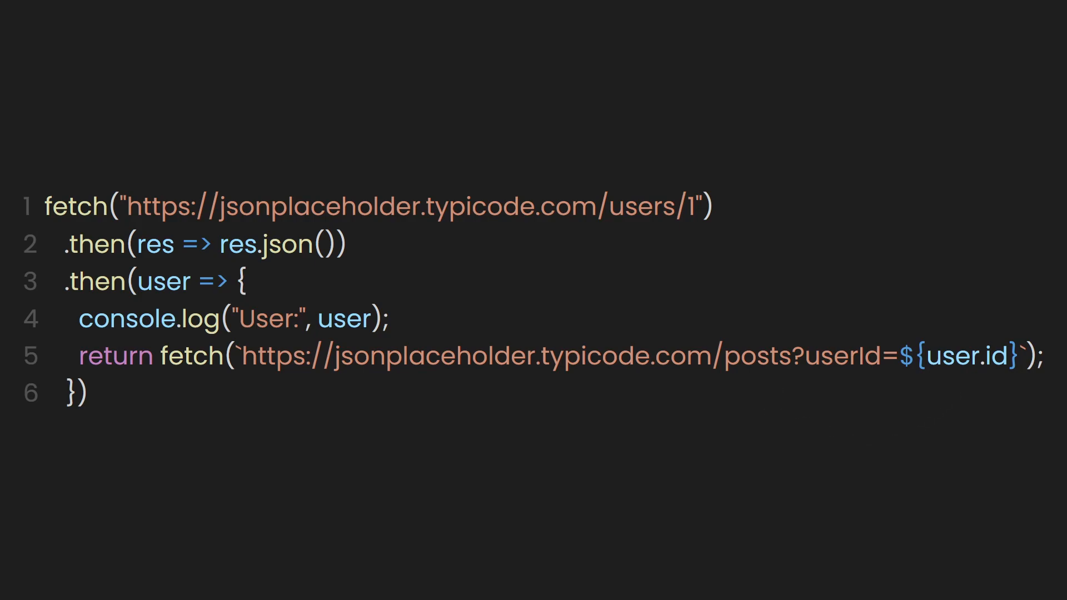
# - Chain .then(res => res.json()) to parse the posts response
pyautogui.write('.then(res => res.json());')
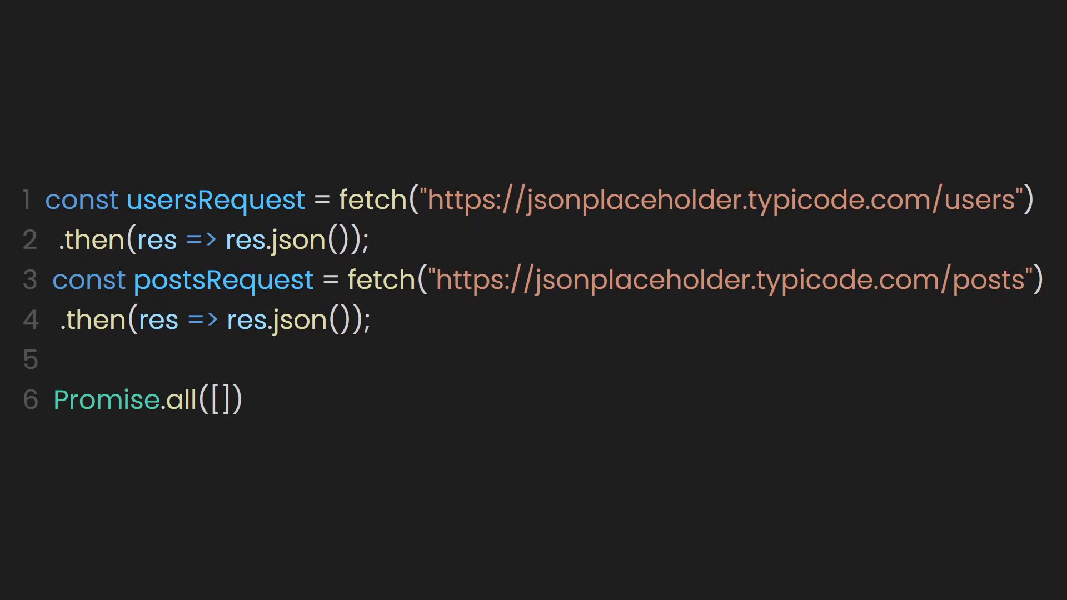
# - Fill the Promise.all array with usersRequest, postsRequest so both run together
pyautogui.write('usersRequest, postsRequest')
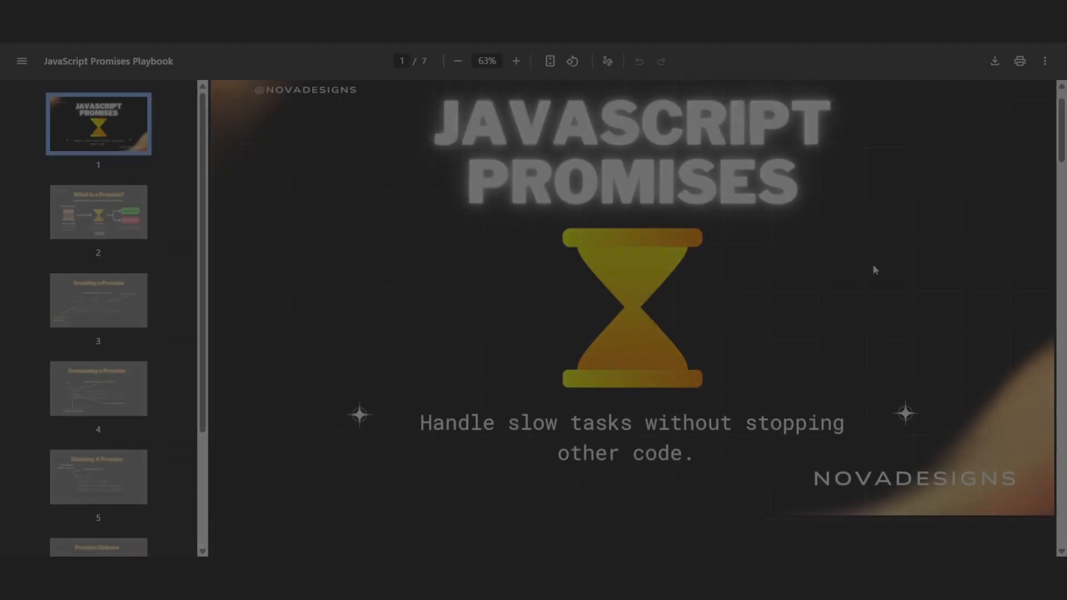
# - Scroll the playbook from the cover to page 4, Consuming a Promise
pyautogui.scroll(-3)
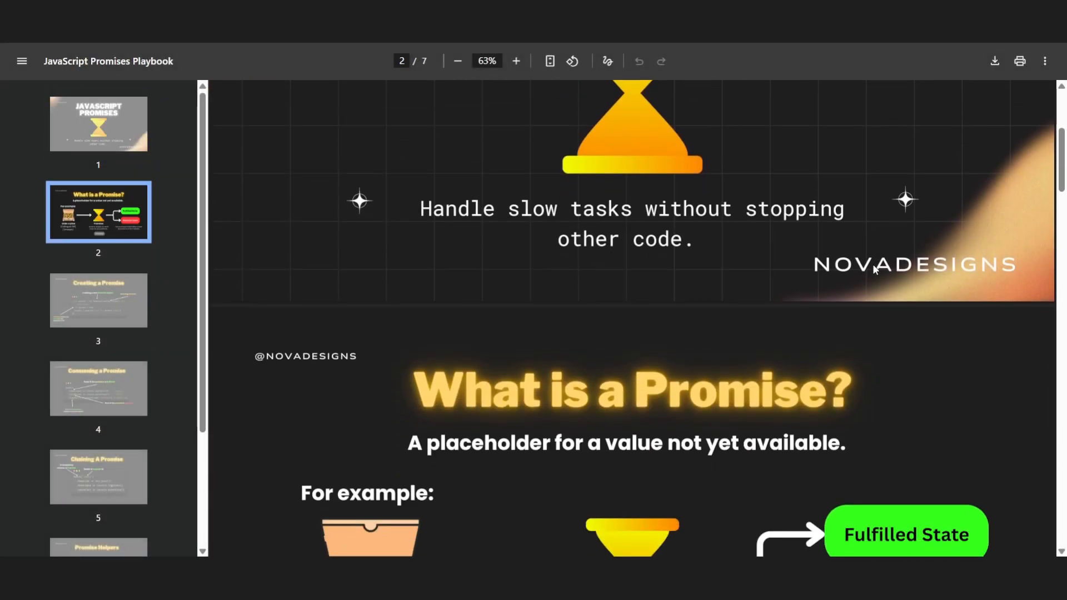
pyautogui.scroll(-3)
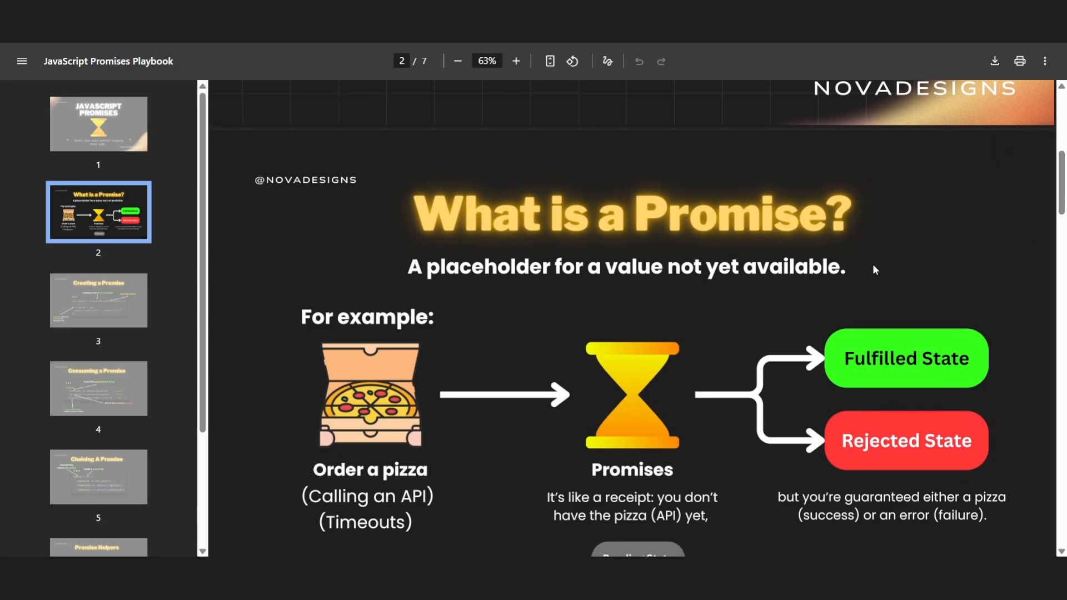
pyautogui.scroll(-3)
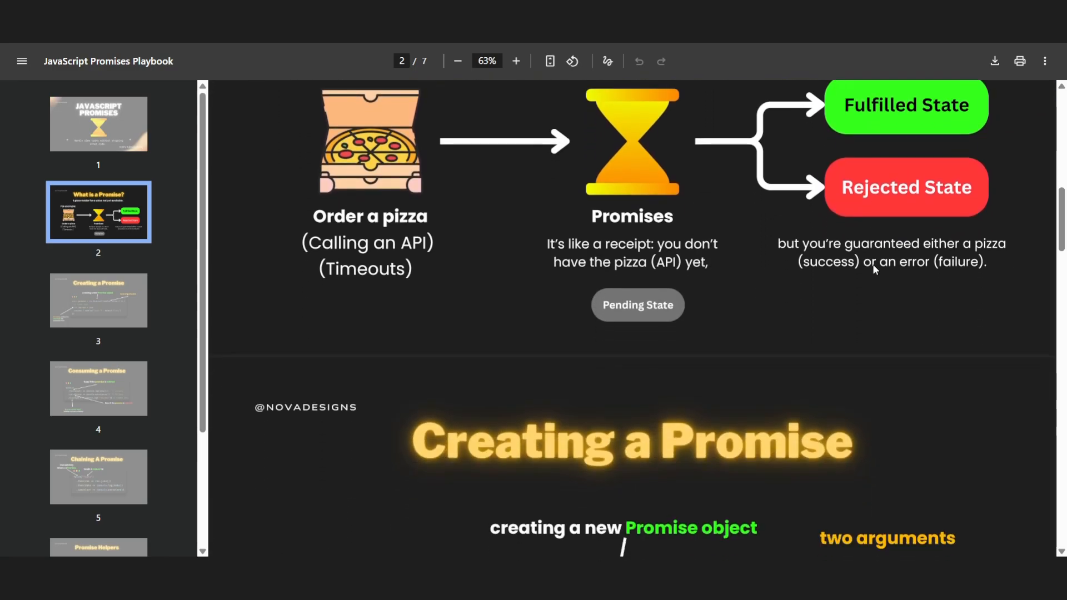
pyautogui.click(98, 389)
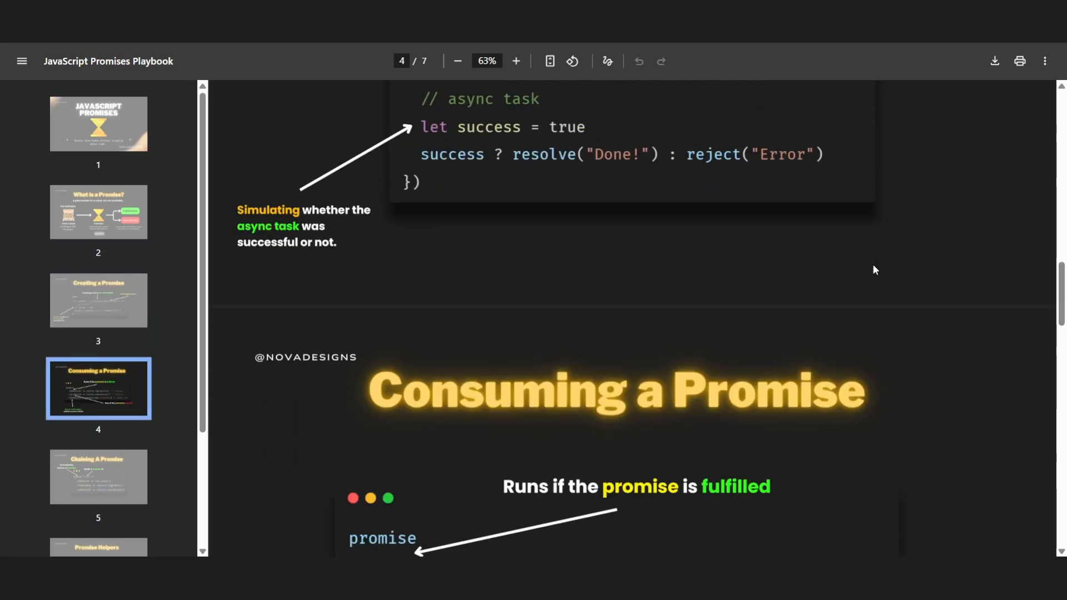